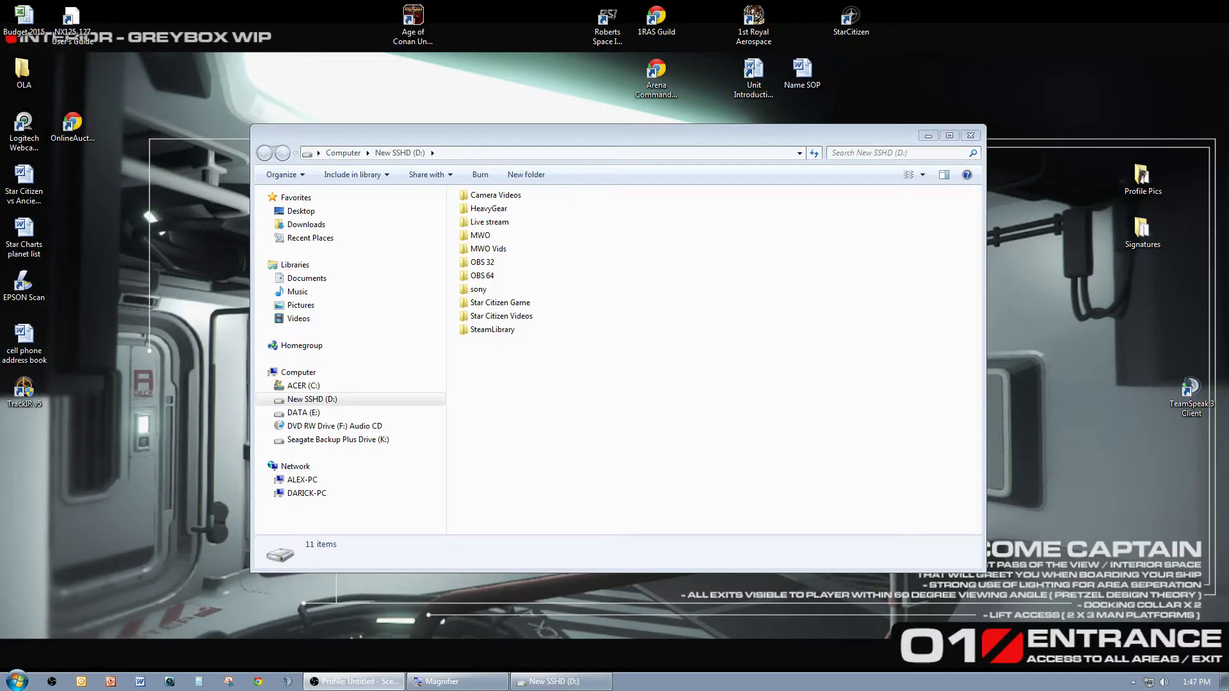
mouse_move(773, 368)
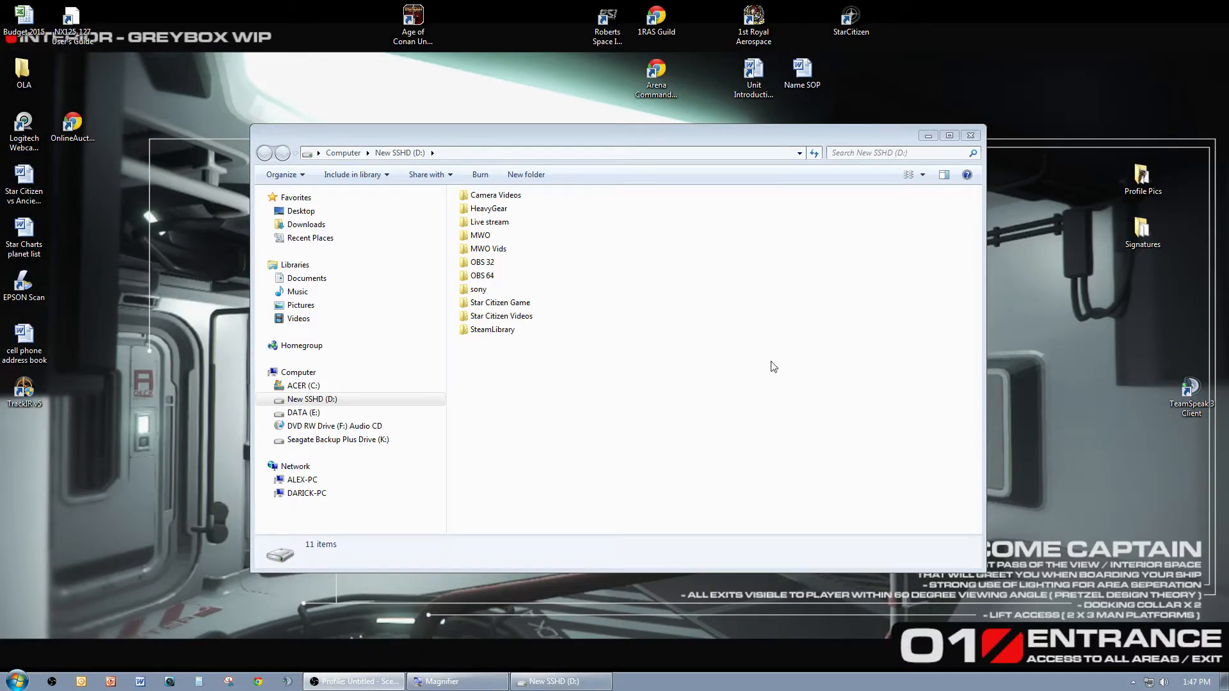
mouse_move(605, 408)
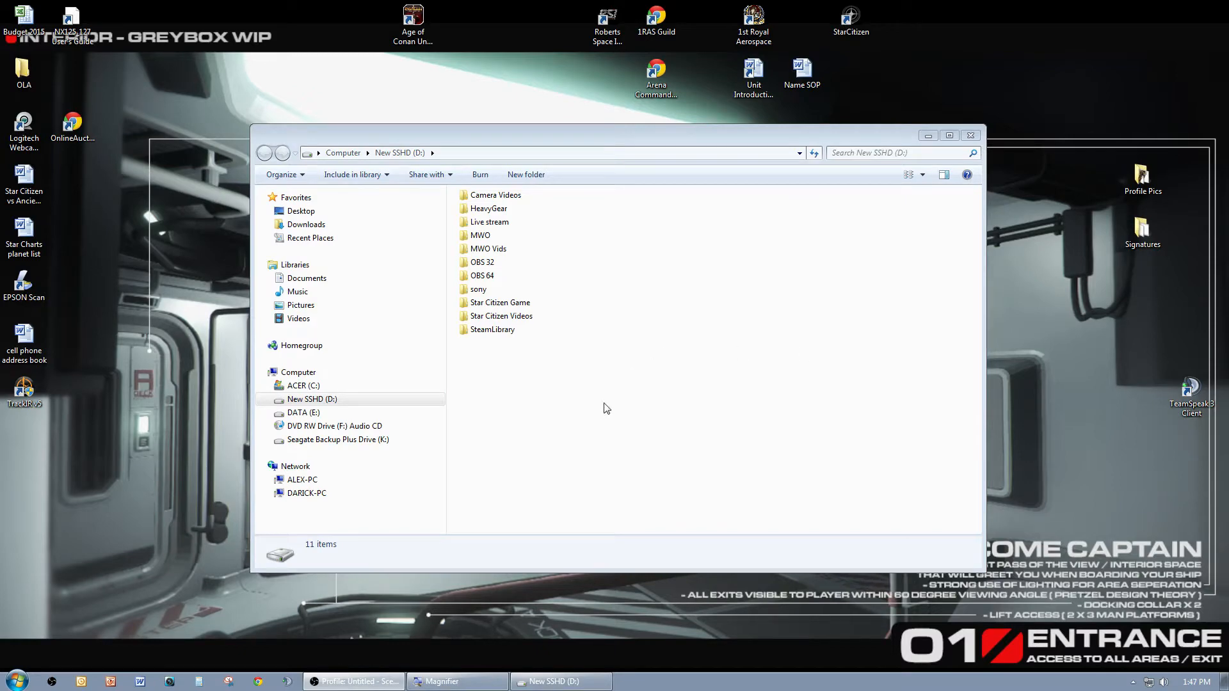
Step: Navigate from New SSHD (D:) into Star Citizen Game > StarCitizen > CitizenClient and select the mods folder
click(302, 385)
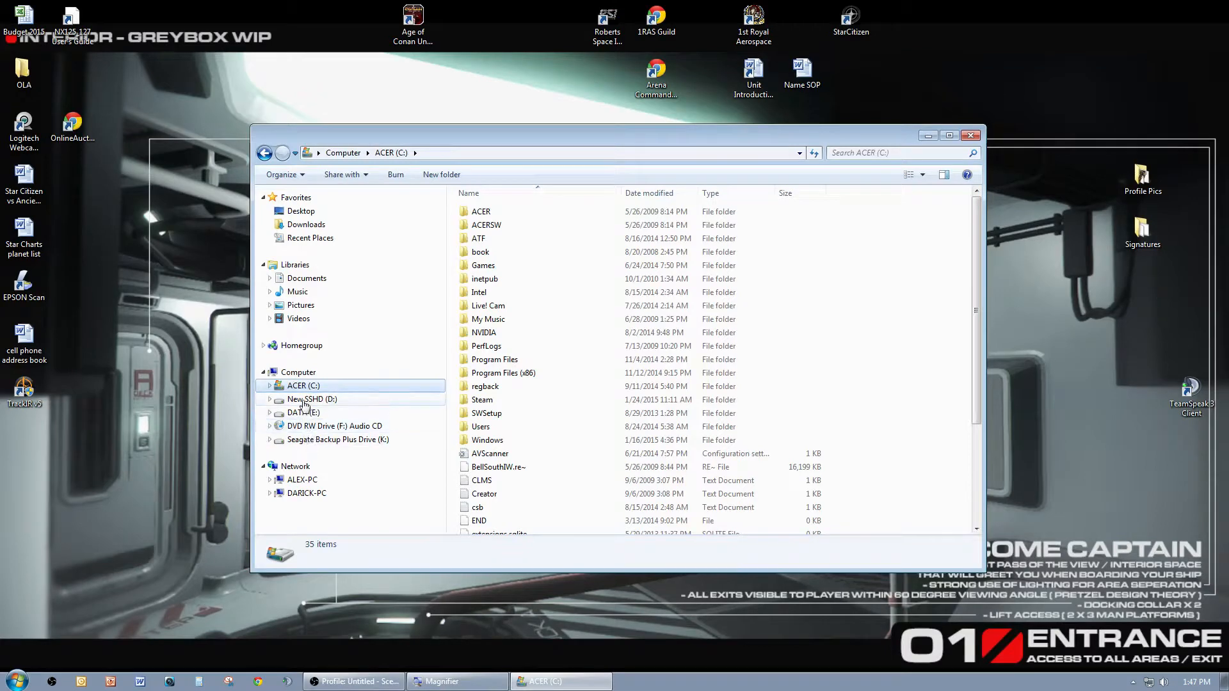
click(312, 400)
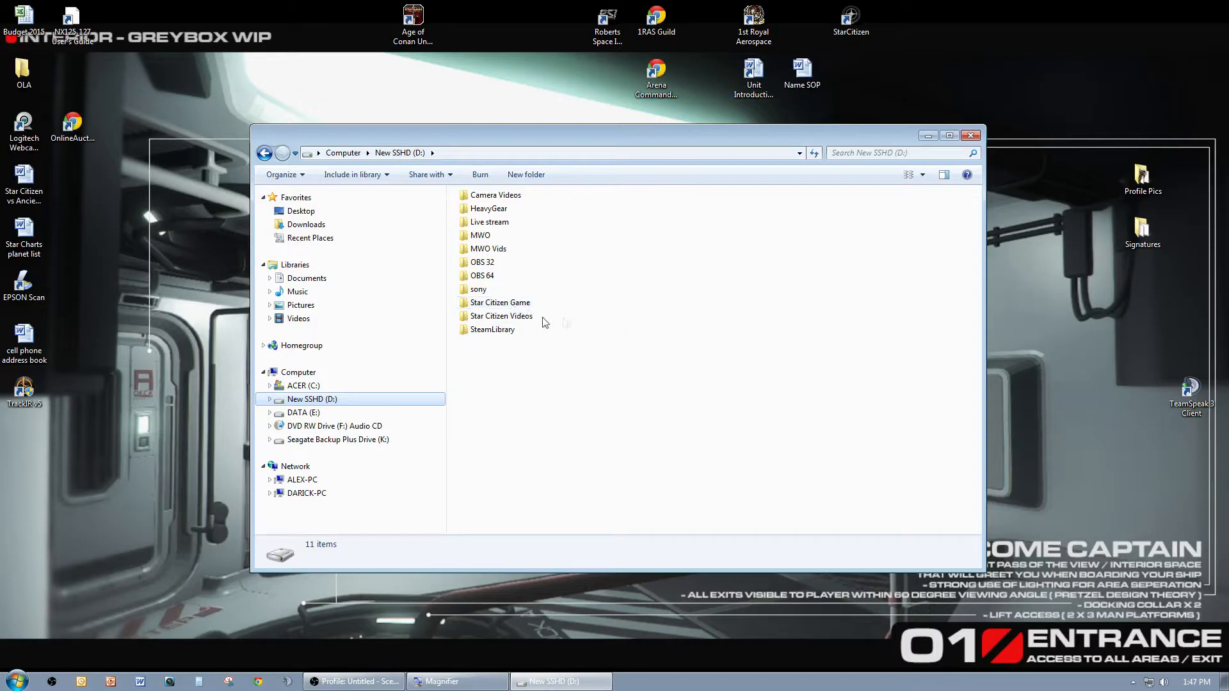
double_click(499, 302)
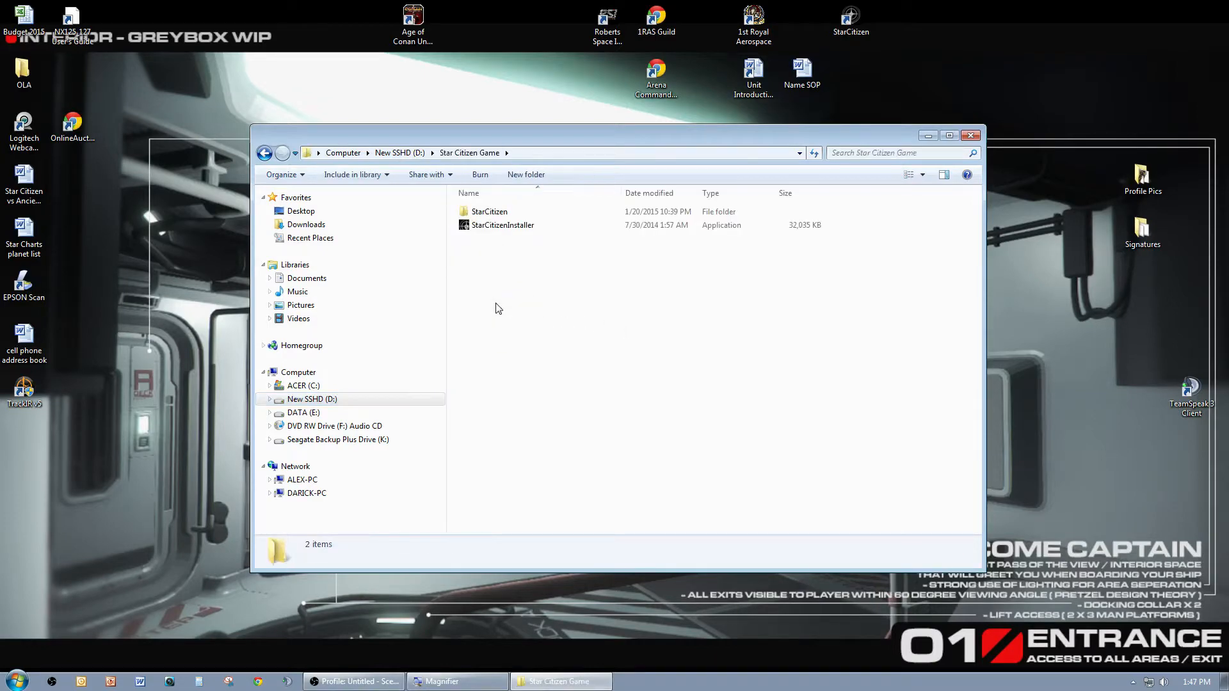
click(489, 211)
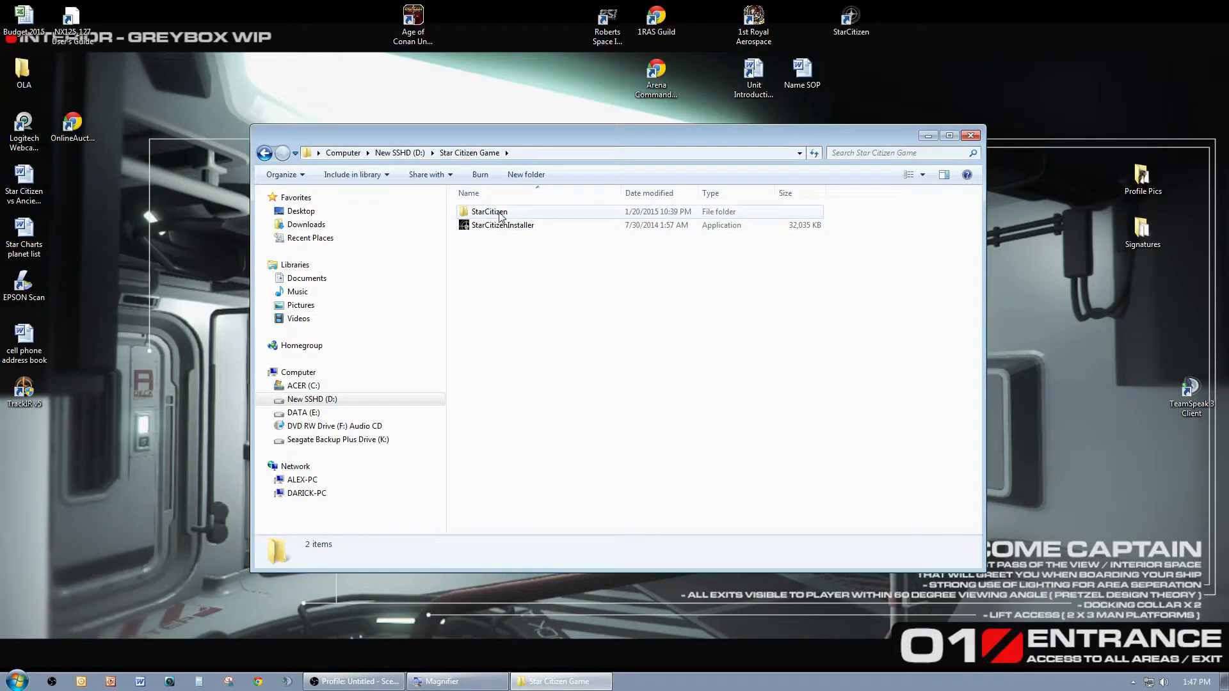
double_click(488, 211)
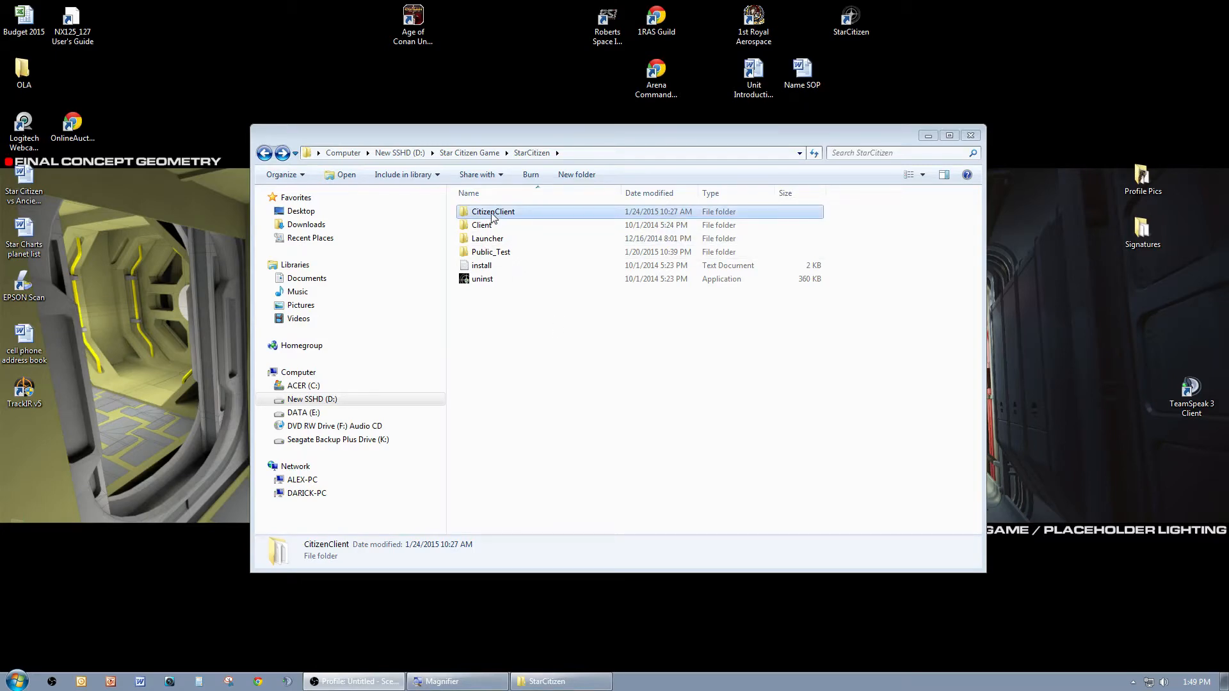
double_click(492, 211)
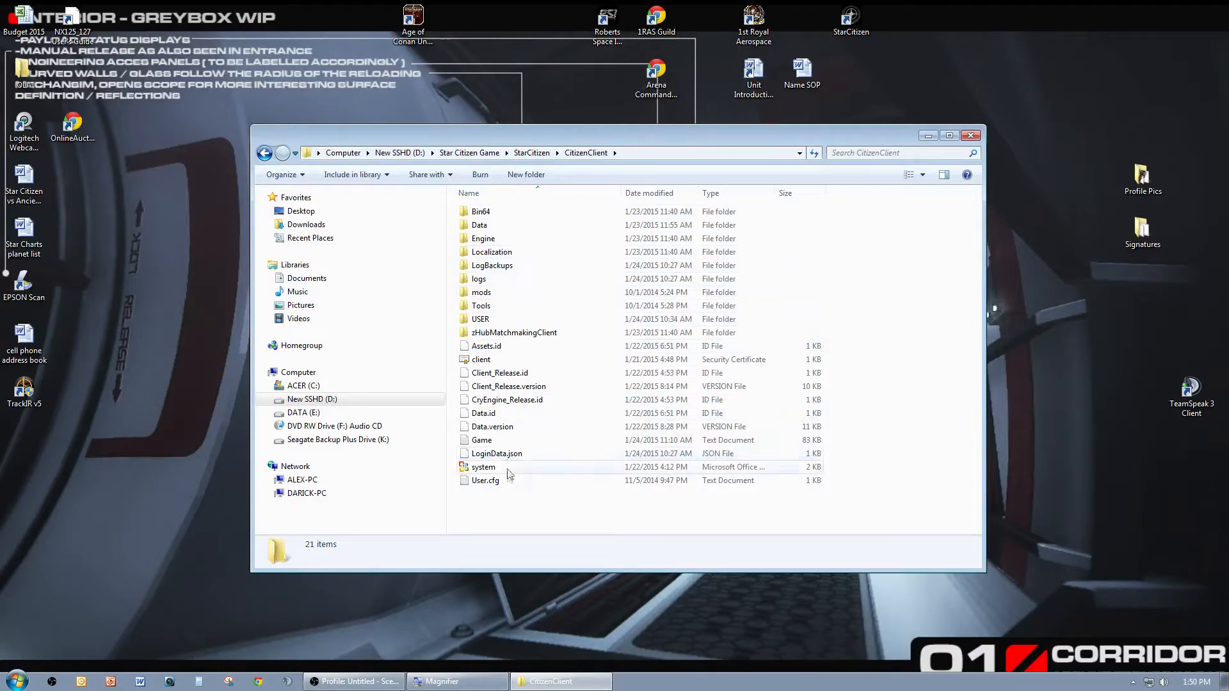
click(482, 292)
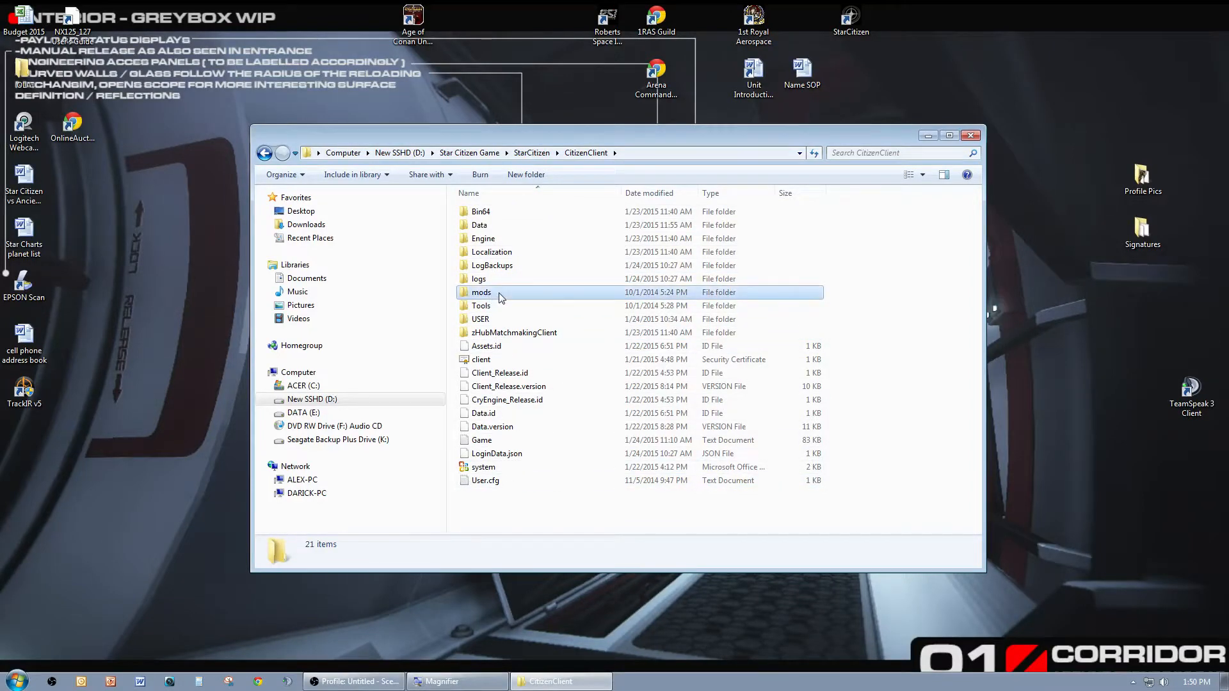
Step: Open mods > JukeboxMusic, showing three default Ogg tracks and the Opening music MP3
double_click(481, 291)
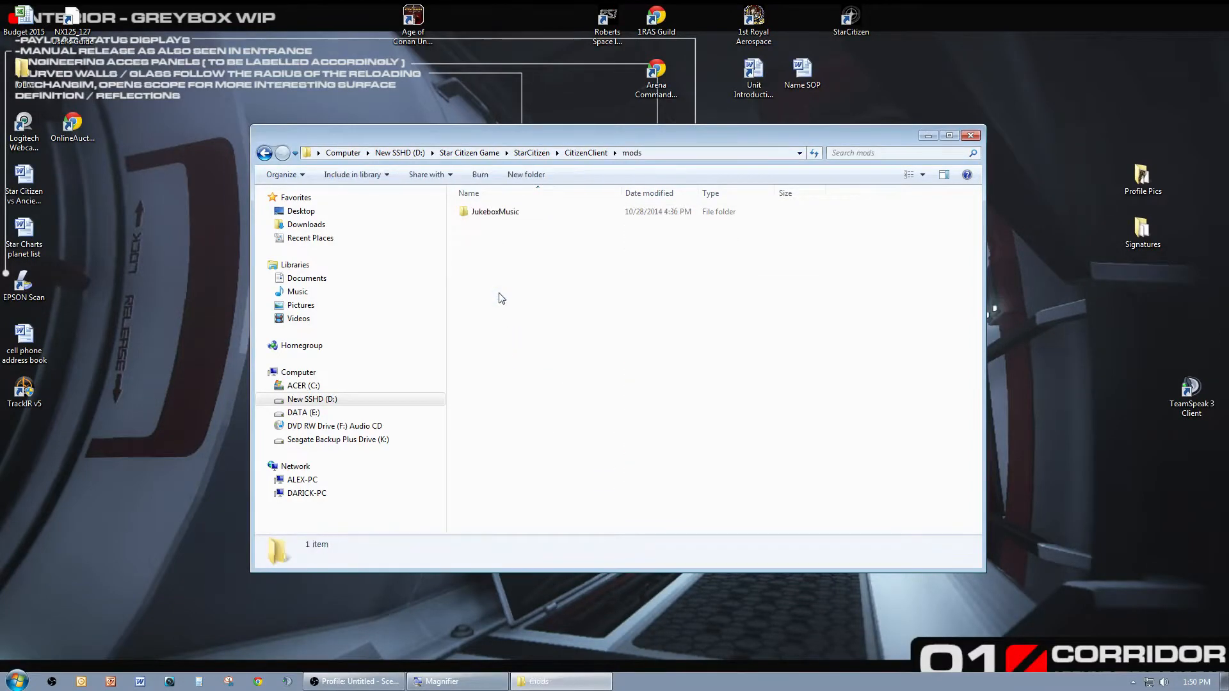
click(494, 211)
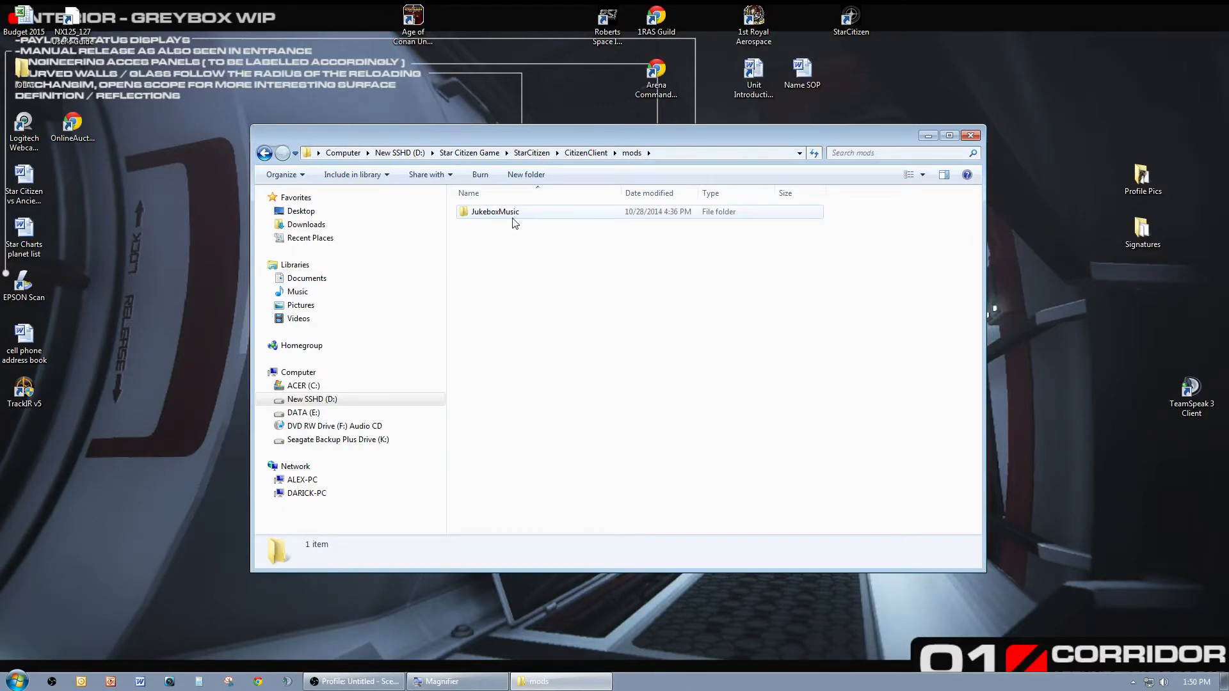
double_click(494, 211)
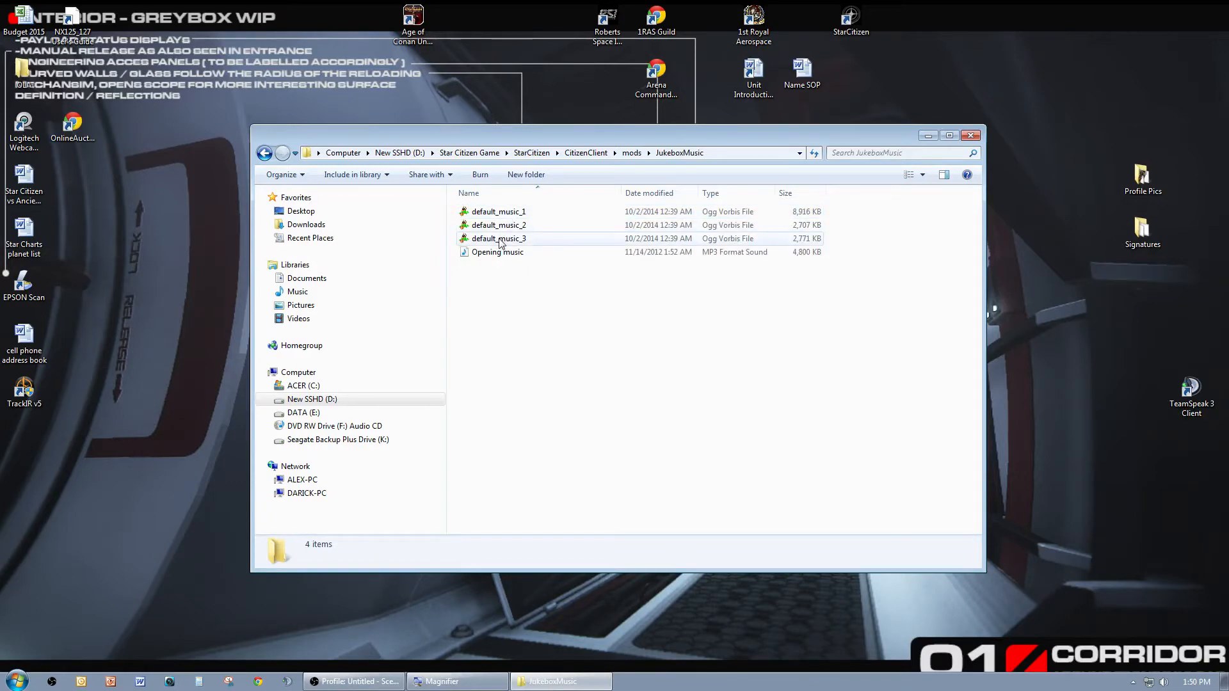
mouse_move(499, 238)
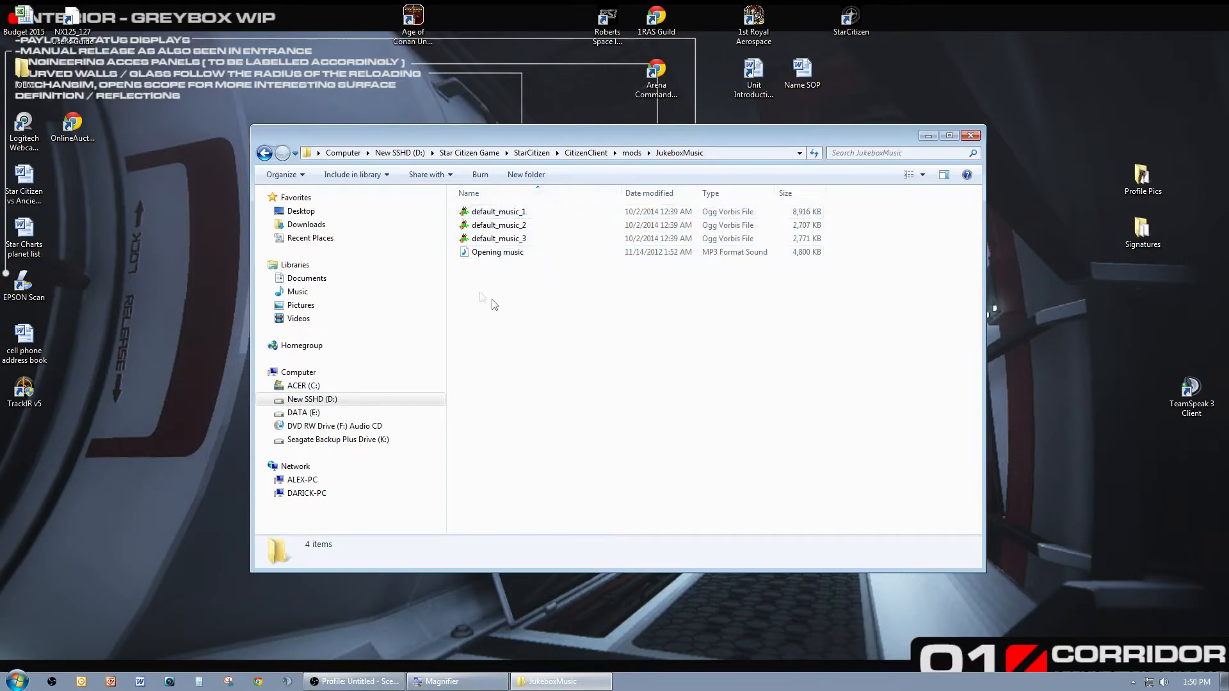
Step: View the 4.68 MB Opening music MP3's details, then close the JukeboxMusic window to the desktop
click(498, 252)
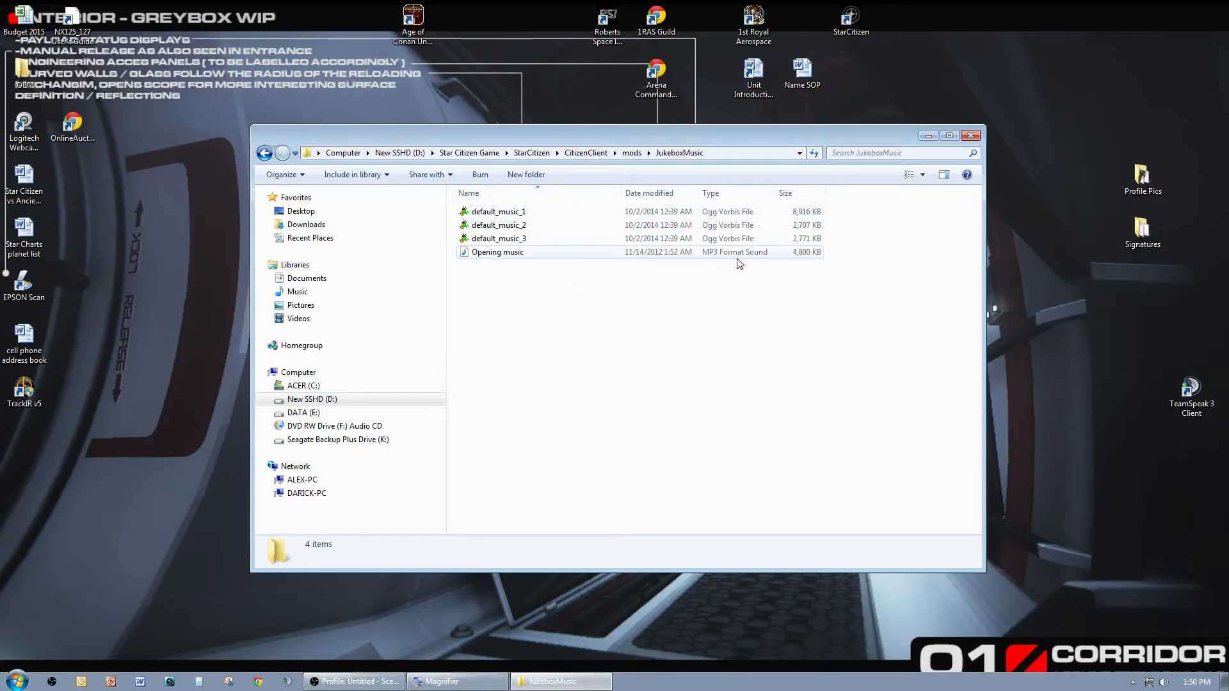
click(496, 252)
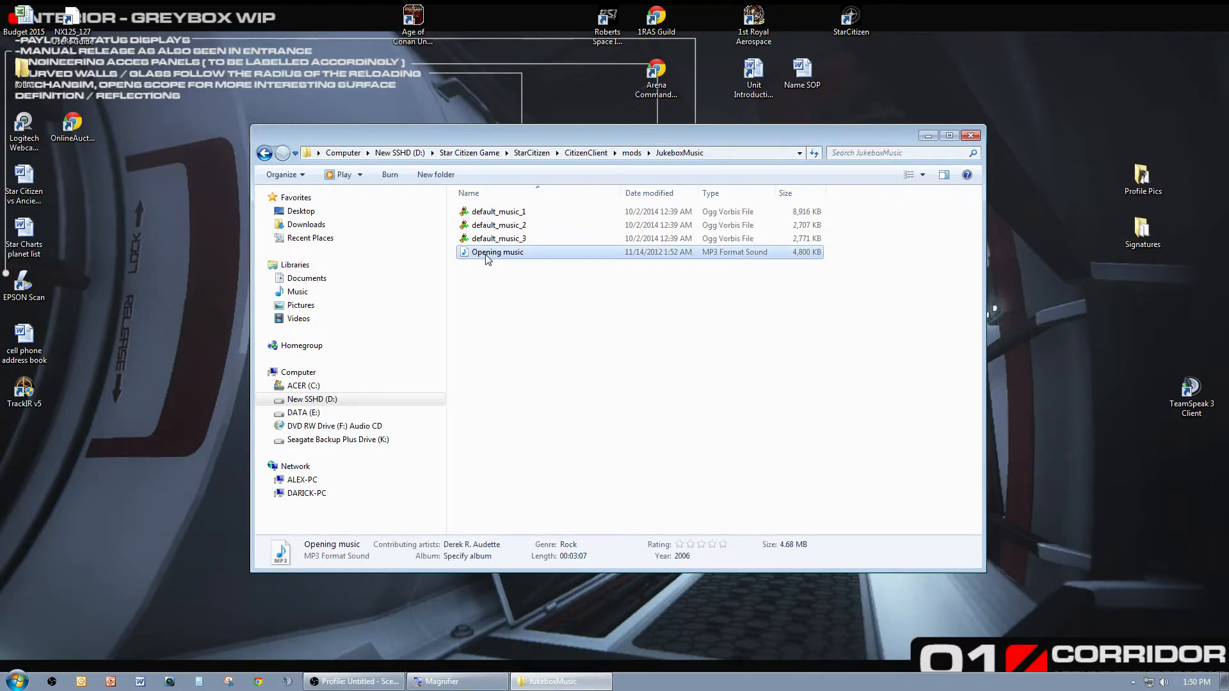
mouse_move(514, 265)
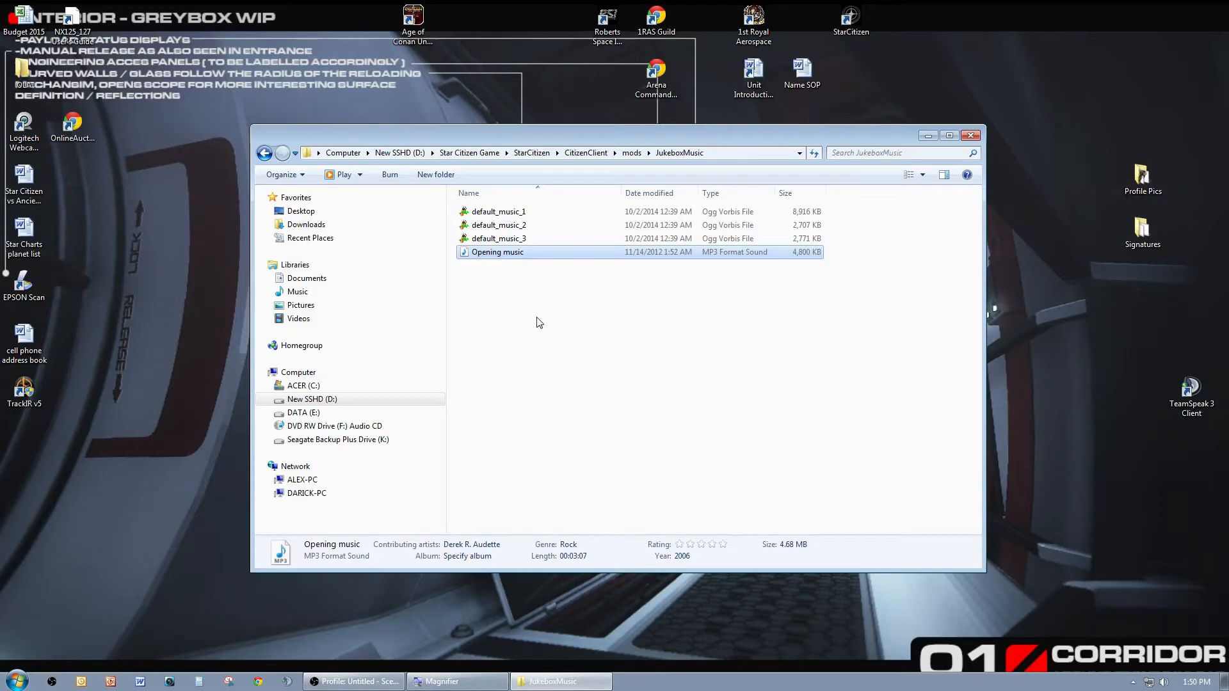
mouse_move(506, 264)
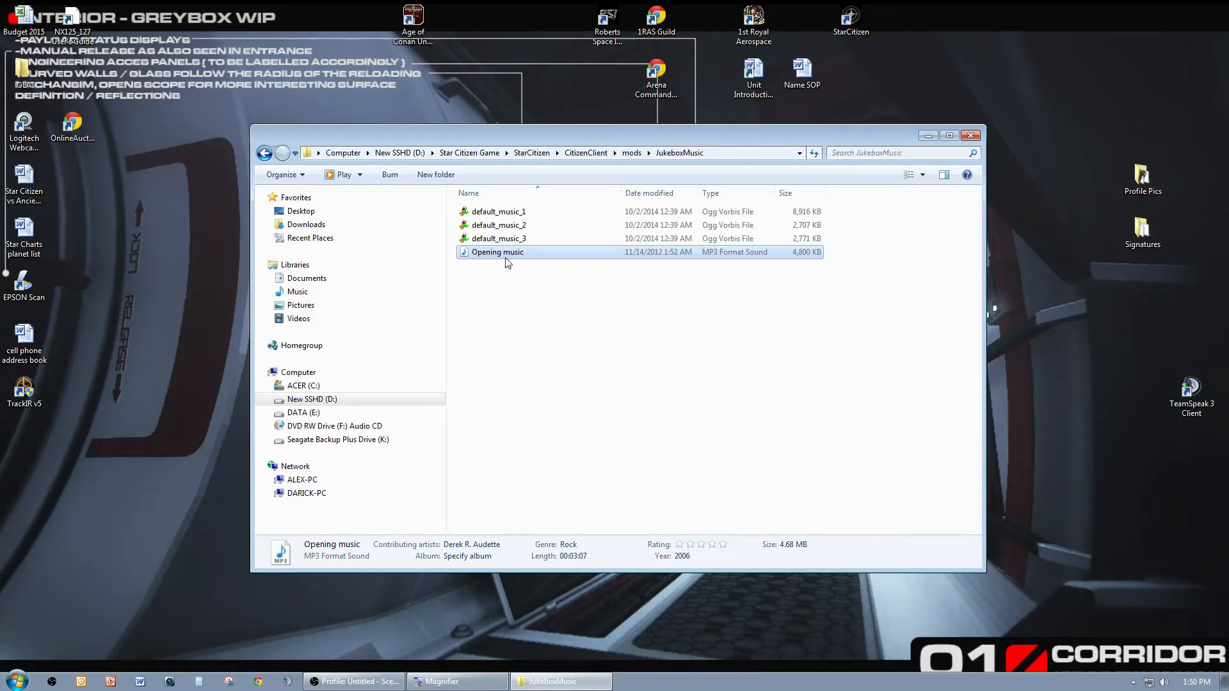
mouse_move(502, 262)
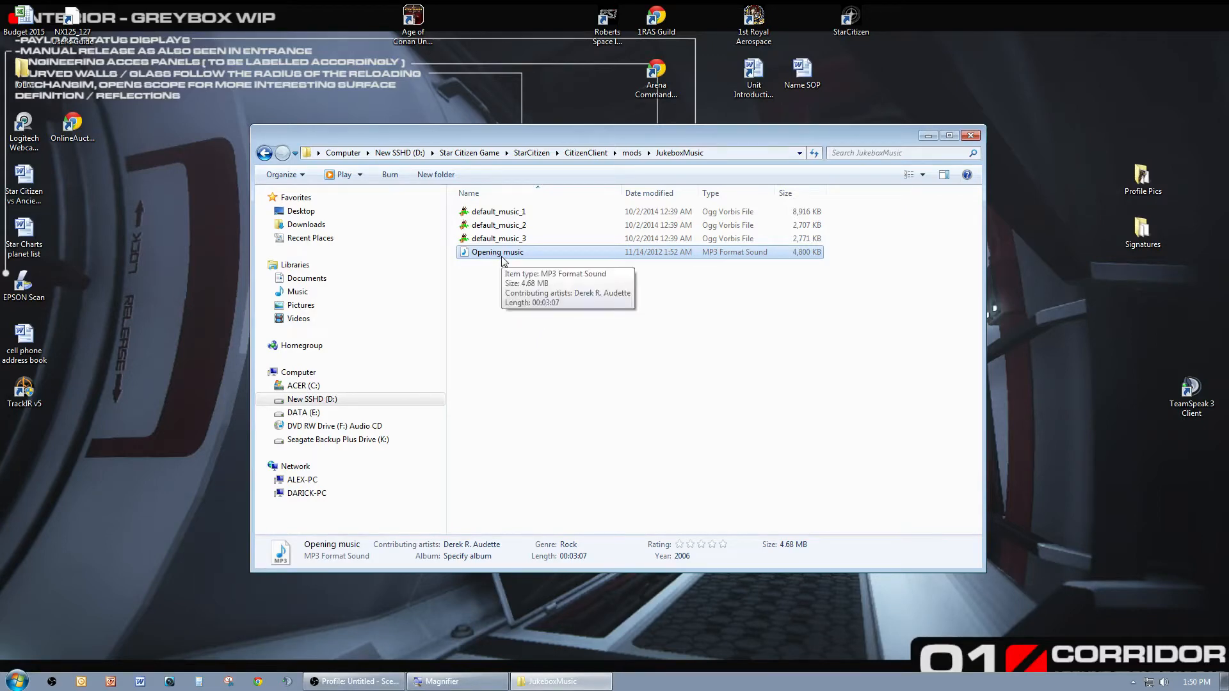
mouse_move(550, 354)
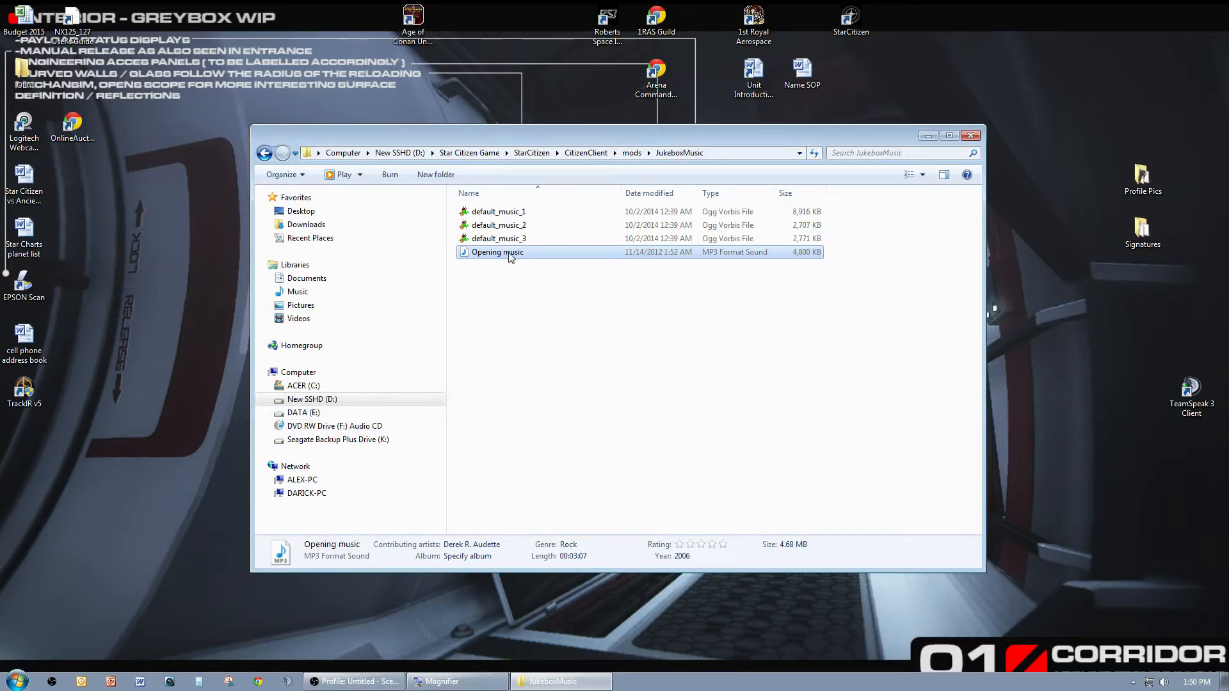
mouse_move(510, 254)
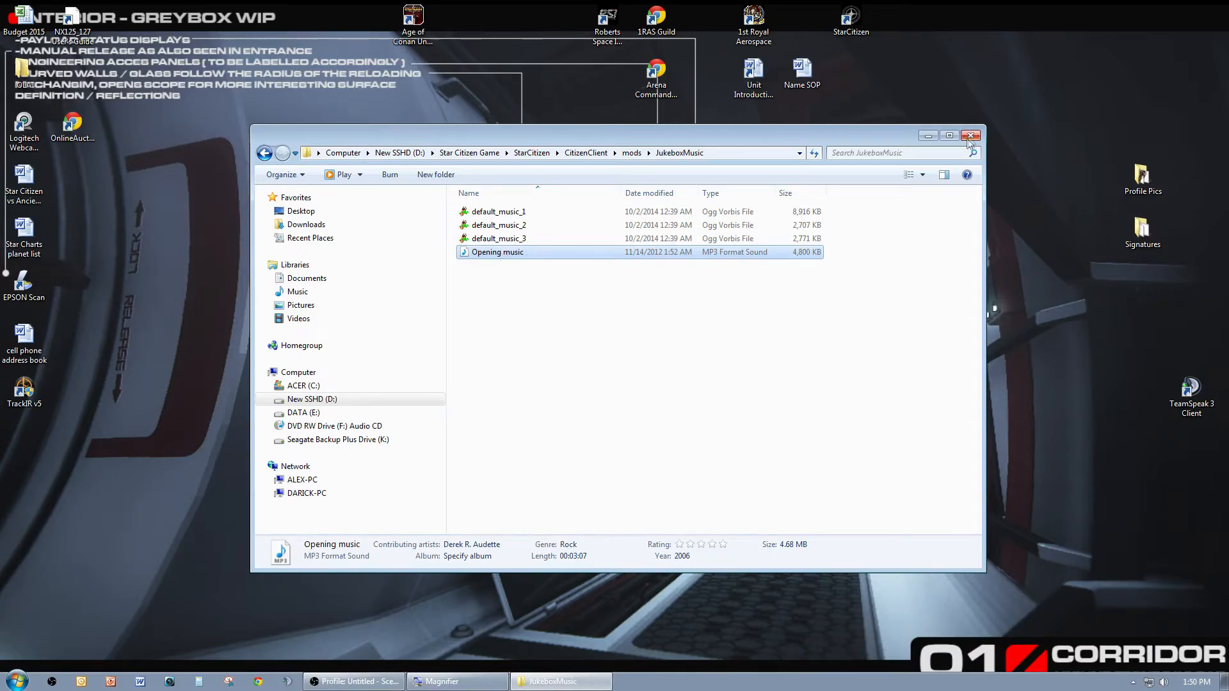
click(973, 136)
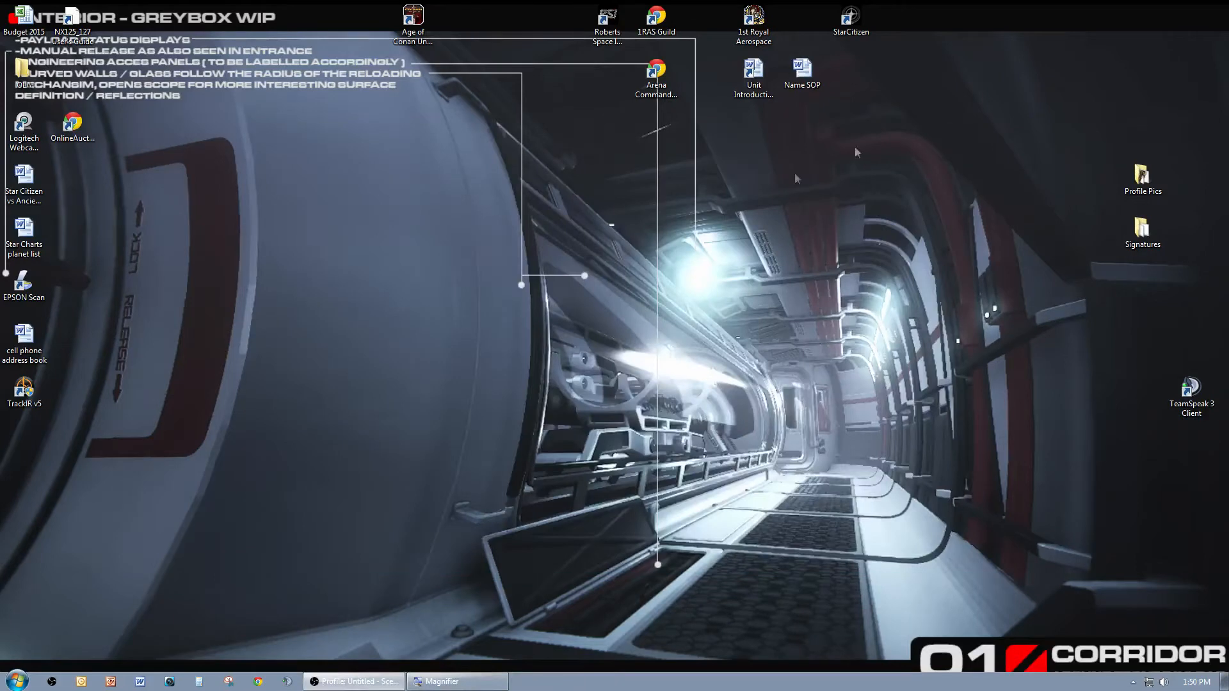
click(849, 17)
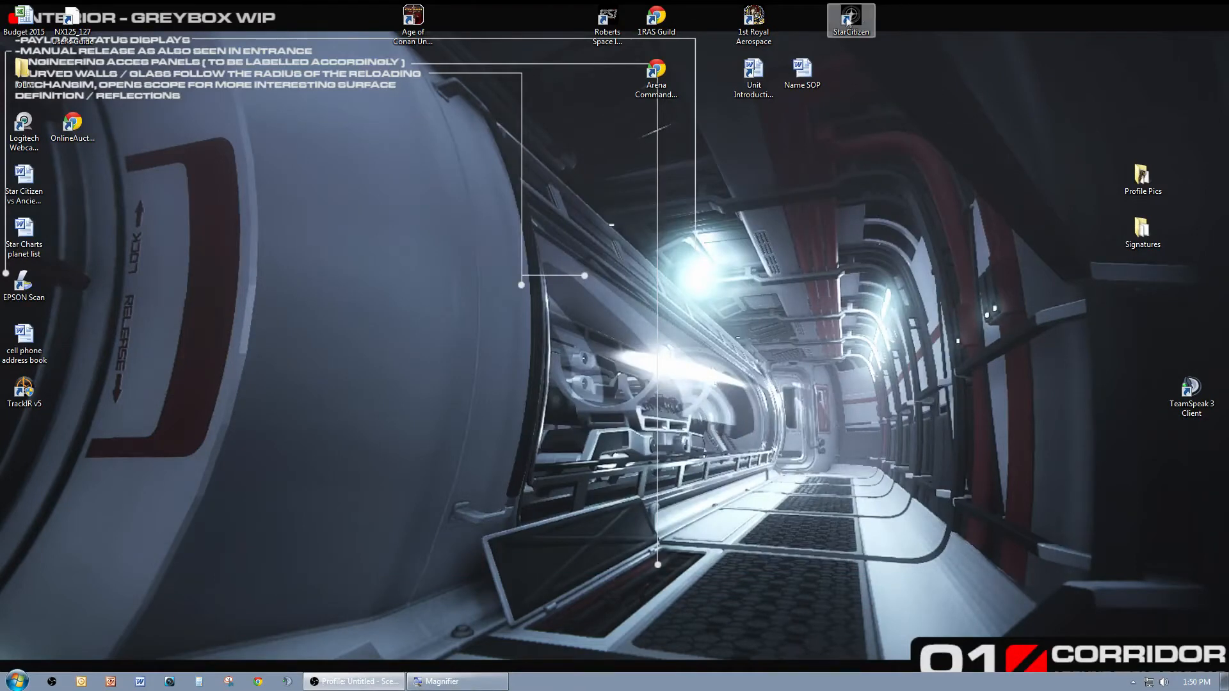